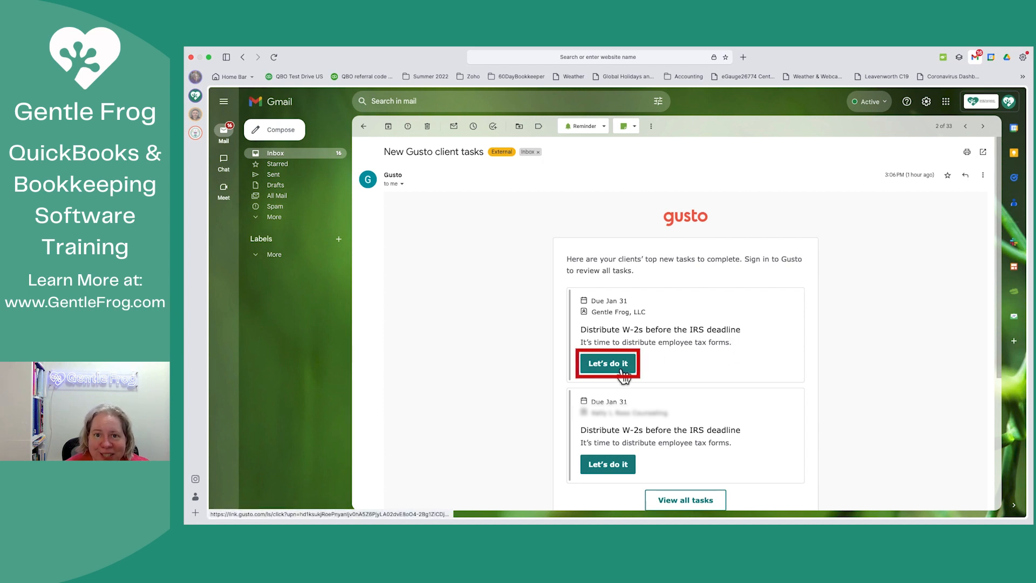
# Start the Gentle Frog, LLC W-2 distribution task from the Gusto email
pyautogui.click(606, 363)
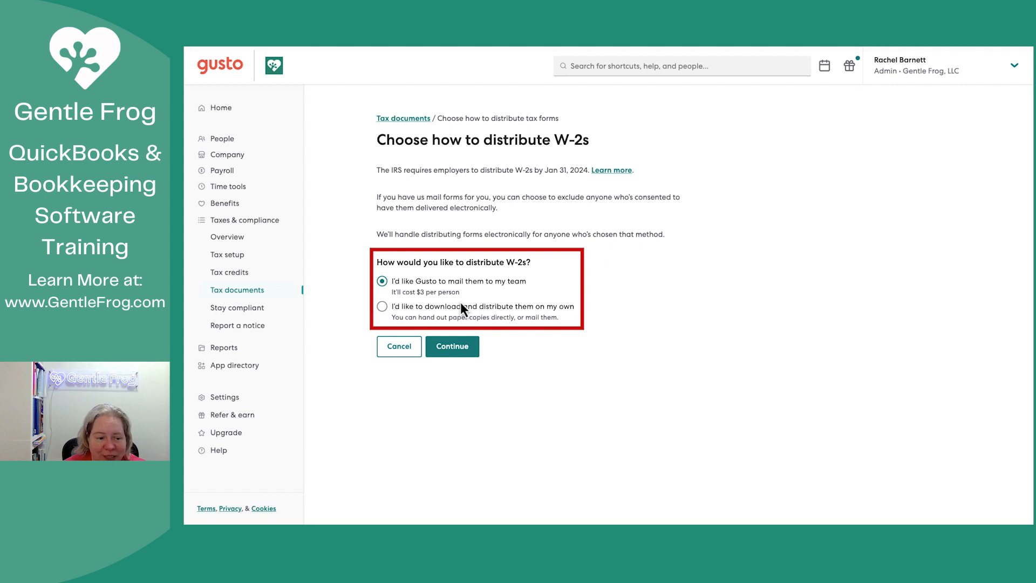
pyautogui.moveTo(449, 317)
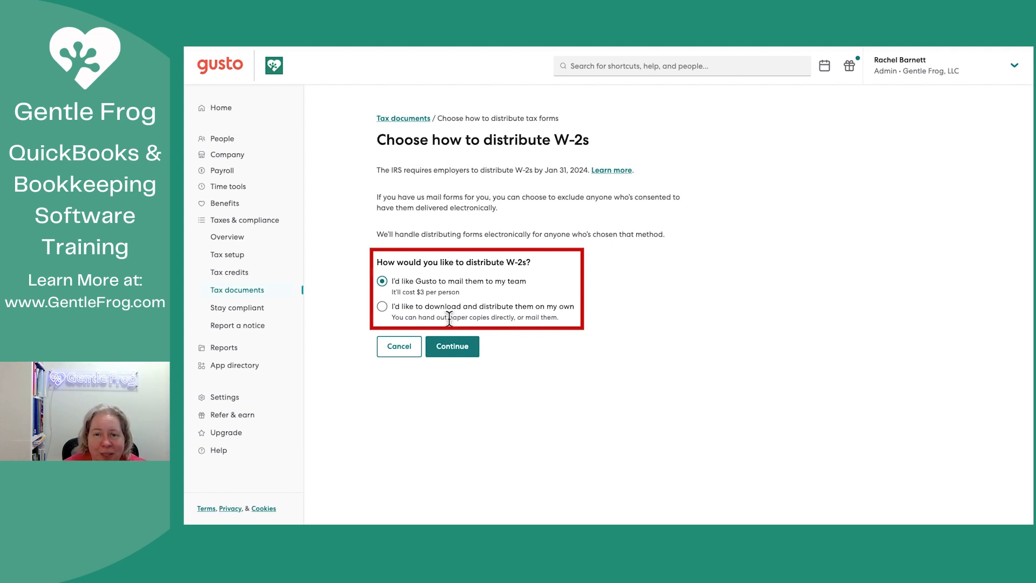
pyautogui.moveTo(553, 356)
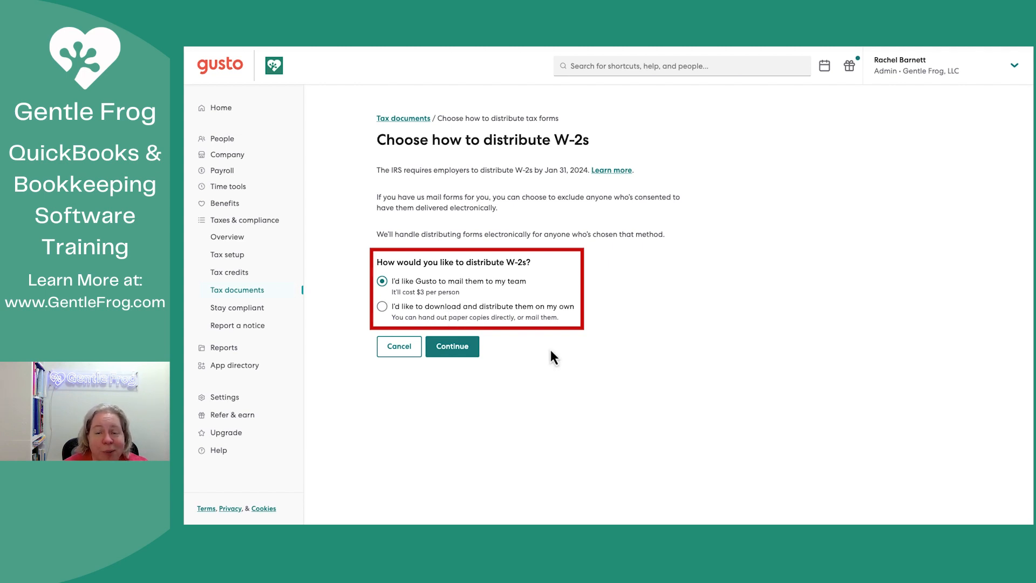
pyautogui.moveTo(556, 359)
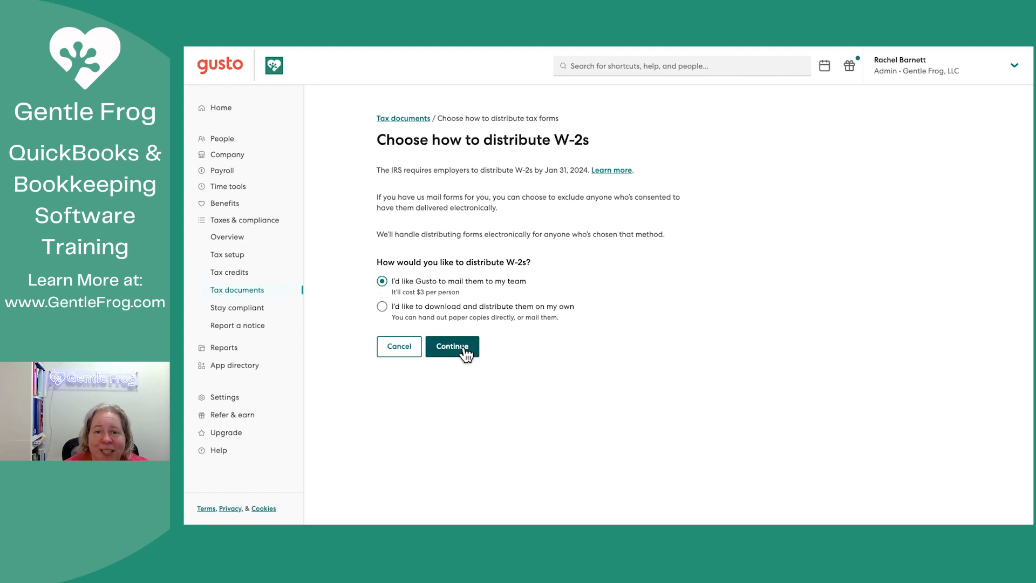
# Choose Gusto mailing for W-2s and agree to the automatic mailing Terms of Service
pyautogui.click(452, 346)
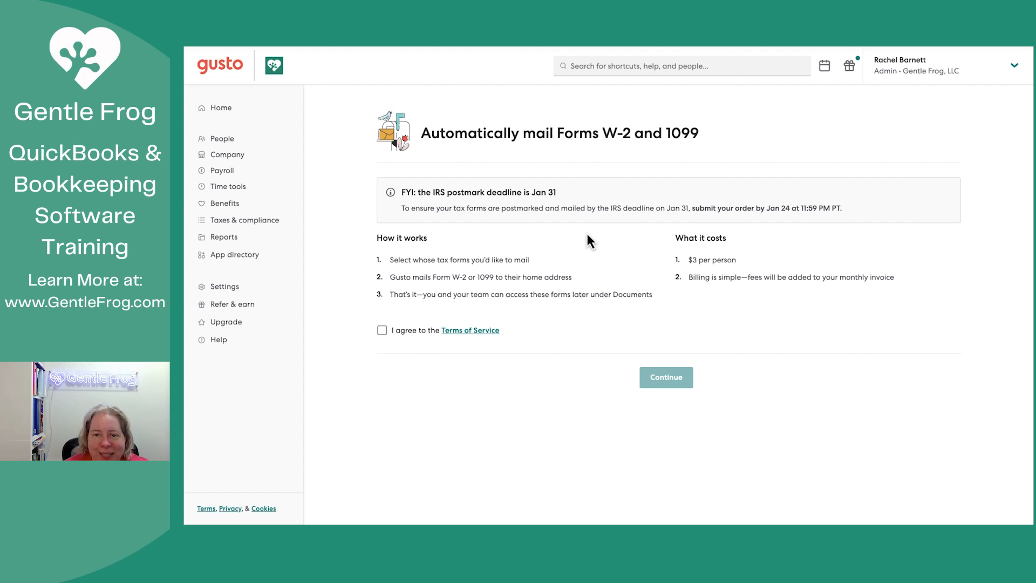
pyautogui.moveTo(550, 227)
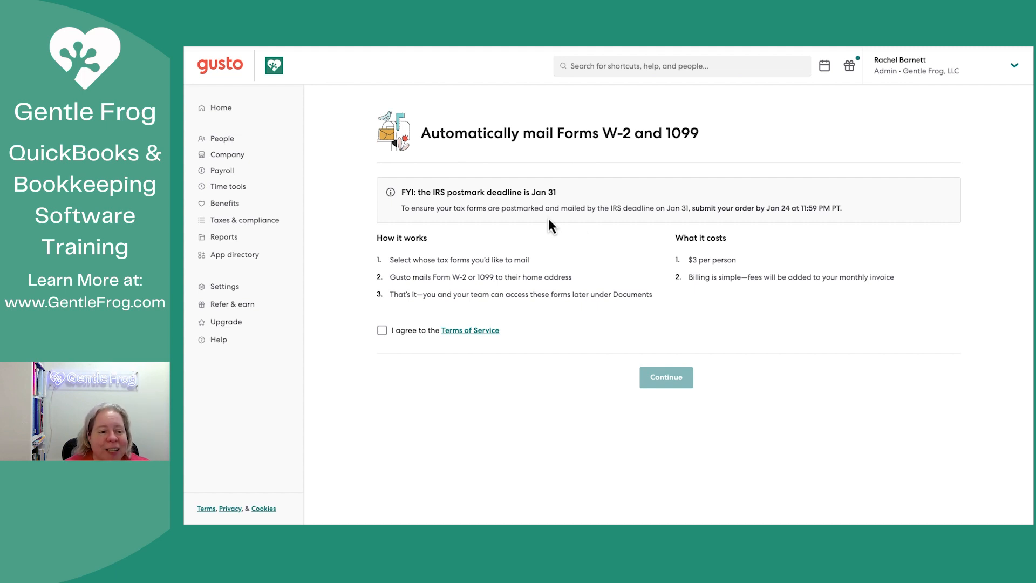
pyautogui.moveTo(548, 225)
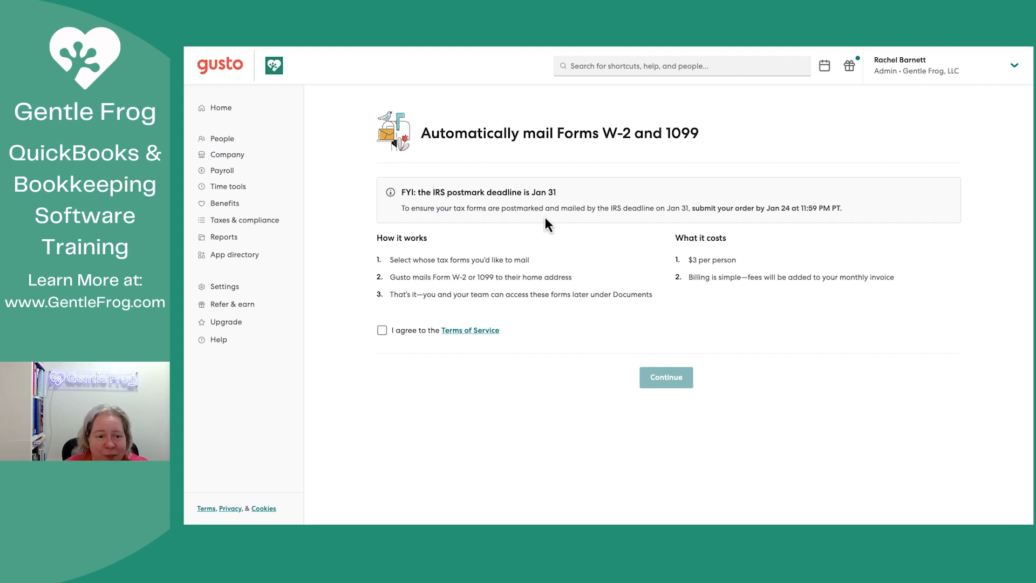
pyautogui.moveTo(540, 218)
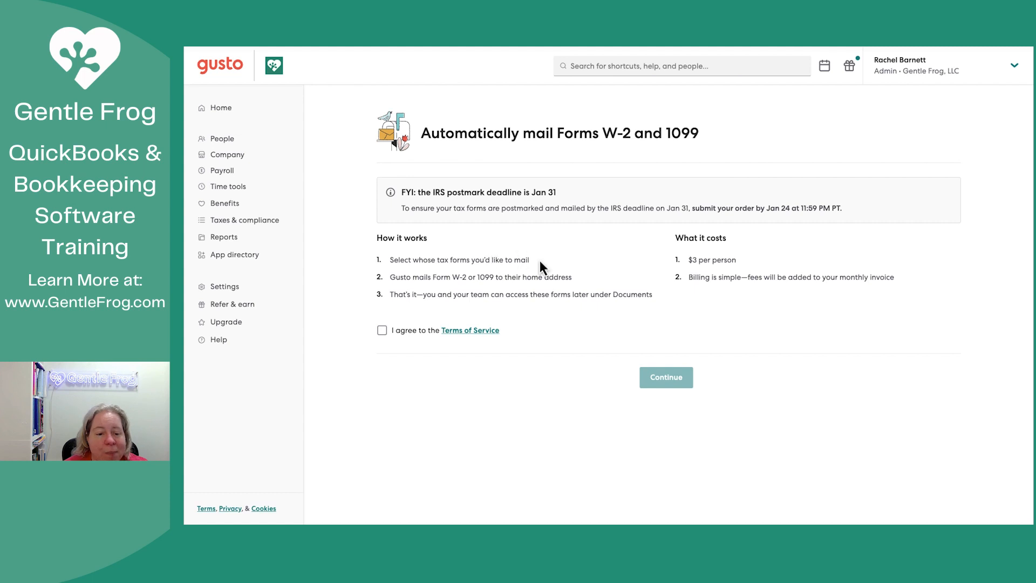
pyautogui.moveTo(707, 278)
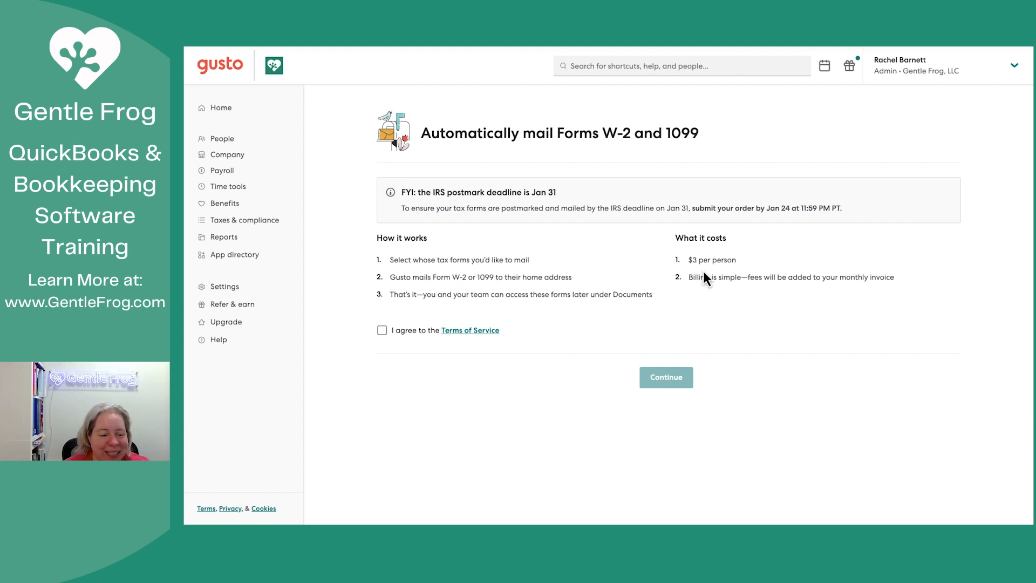
pyautogui.click(382, 330)
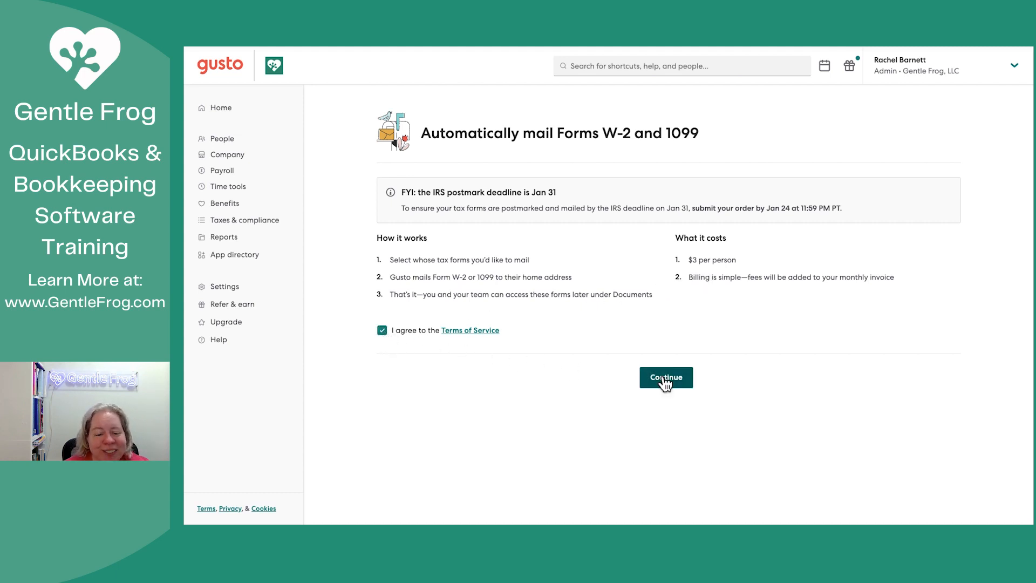
# Keep Everyone (1 employee) as mailing recipients and save the selection
pyautogui.click(665, 377)
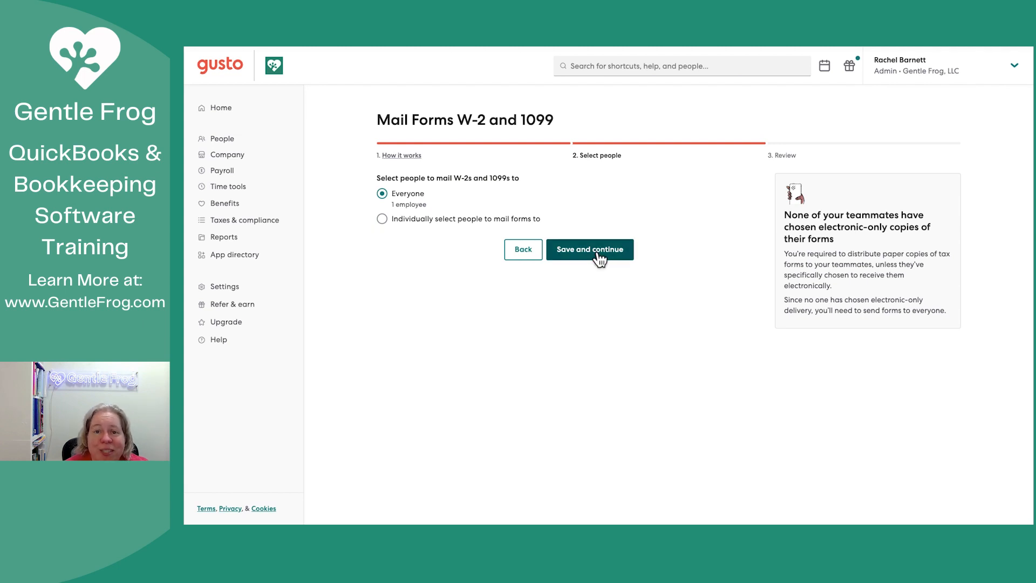
pyautogui.click(589, 249)
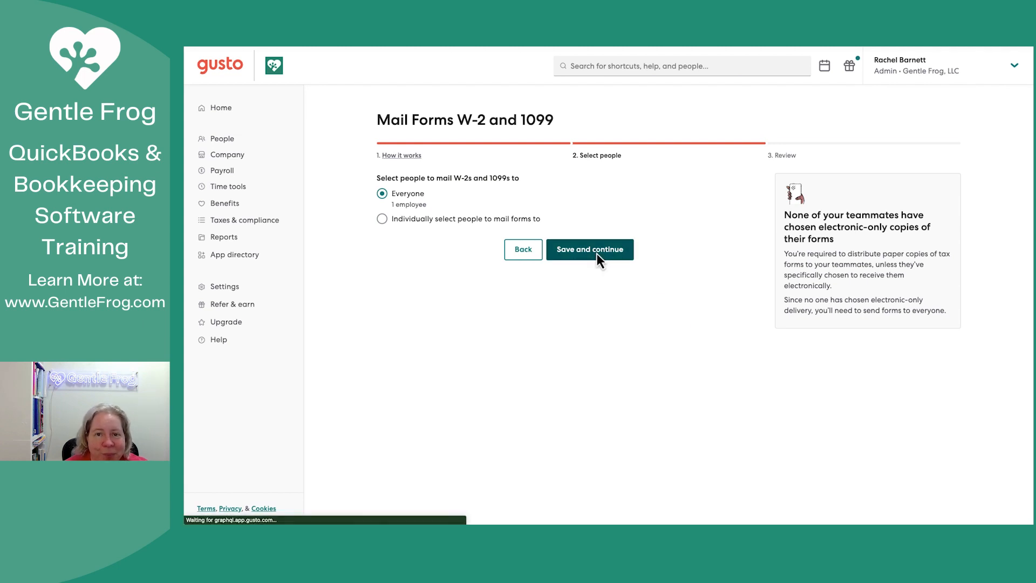
# Review the one Form W-2 mailing fee of $3.00 and submit the order
pyautogui.click(589, 250)
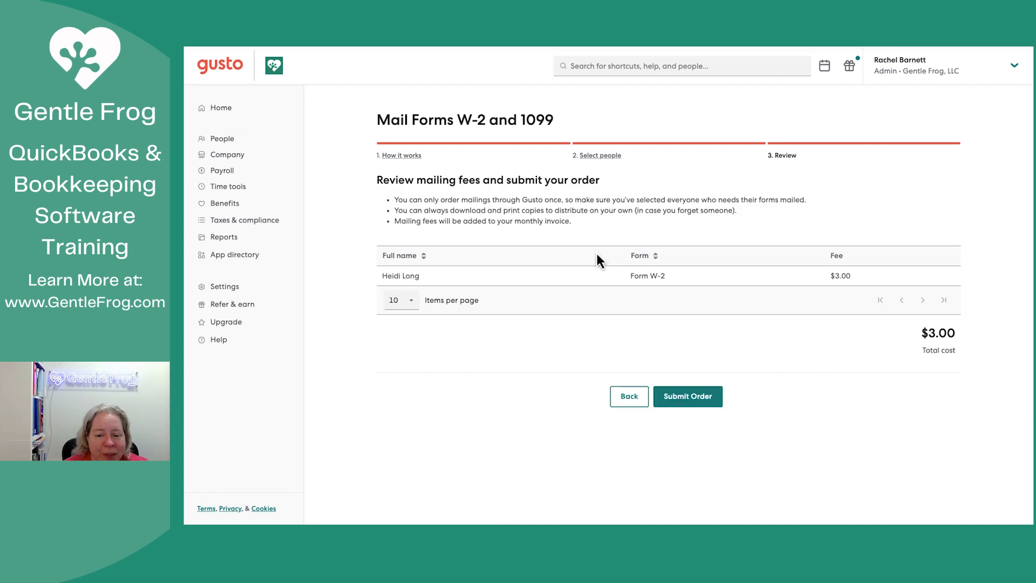
pyautogui.moveTo(450, 291)
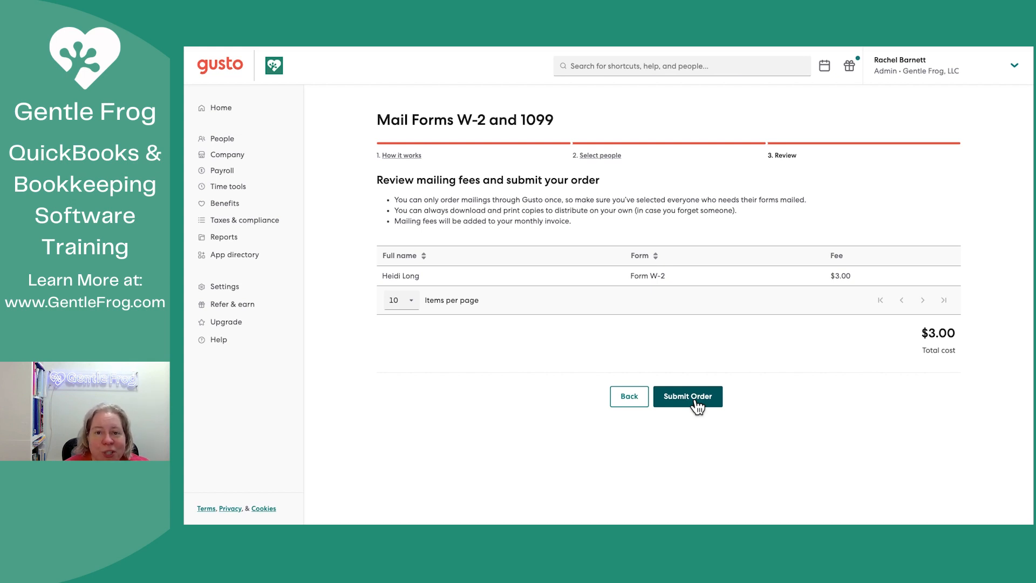
pyautogui.click(687, 396)
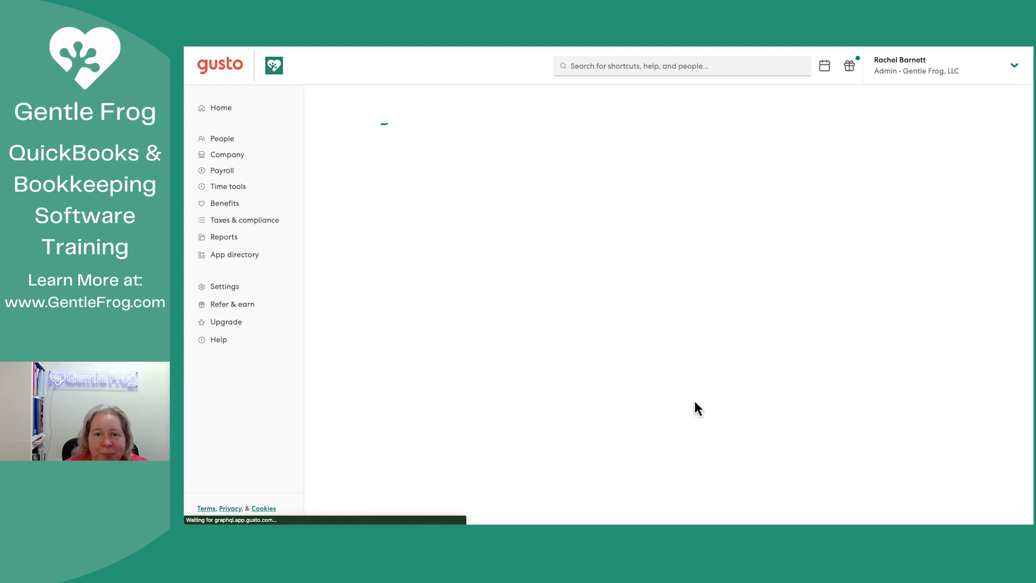